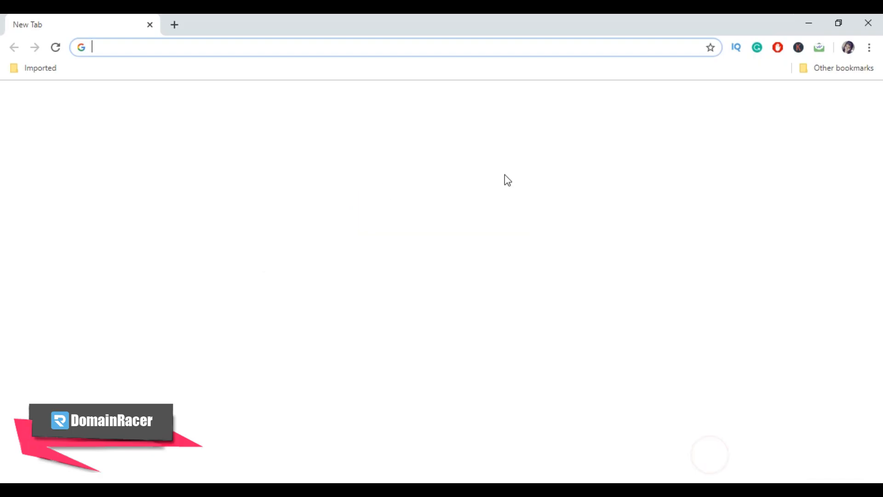
Step: Search Google for "download 7zip" from a new Chrome tab
{"action": "type", "text": "download+7zip&oq=download+7zip&aqs=chrome..69i57j0l7.8159j0j7&sourceid=chrome&ie=UTF-8"}
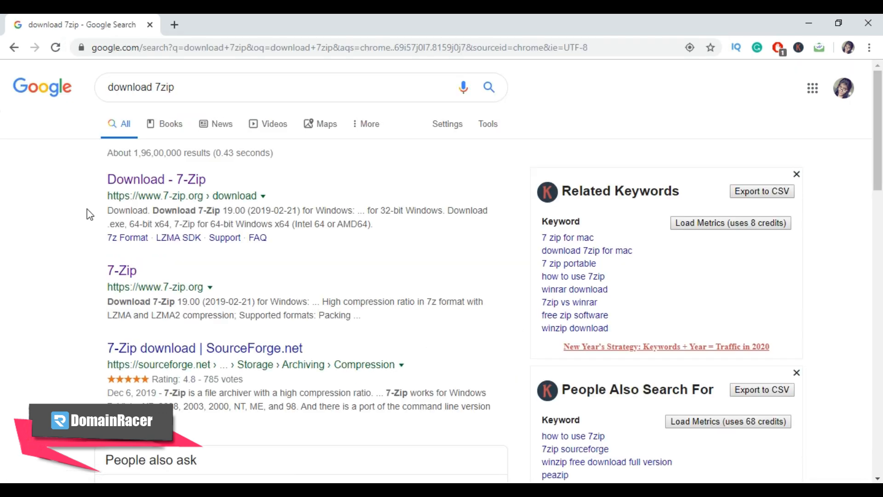
Step: Open the official 7-zip.org site and download the 64-bit x64 installer
{"action": "left_click", "coordinate": [121, 271]}
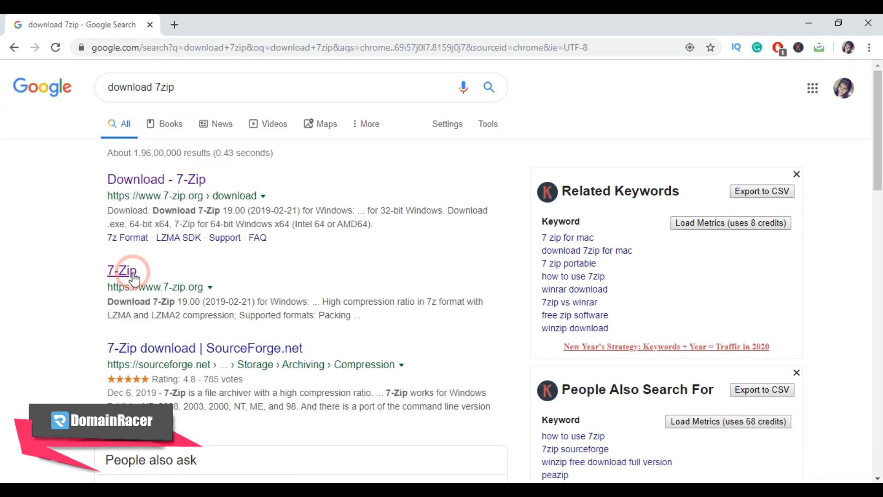
{"action": "left_click", "coordinate": [122, 271]}
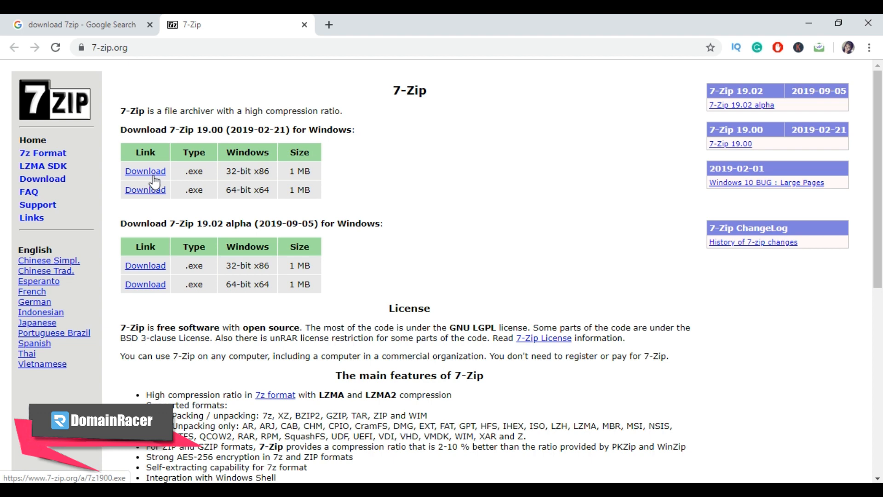
{"action": "mouse_move", "coordinate": [145, 190]}
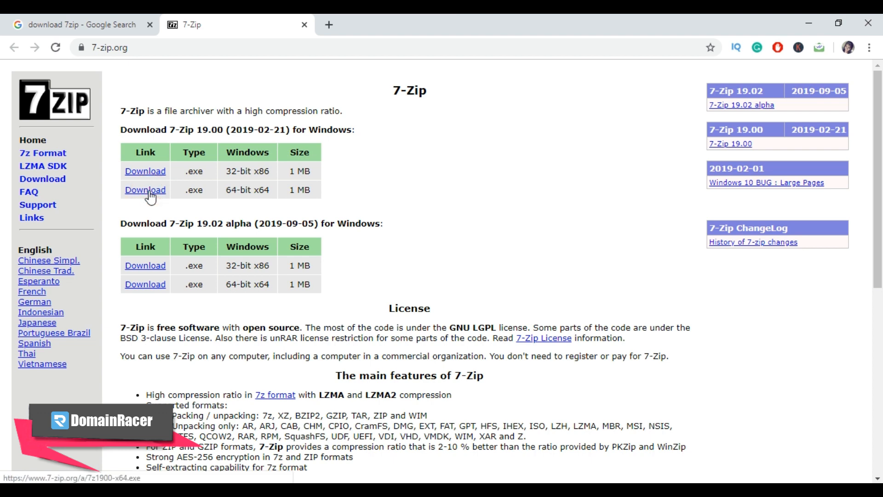
{"action": "left_click", "coordinate": [146, 189]}
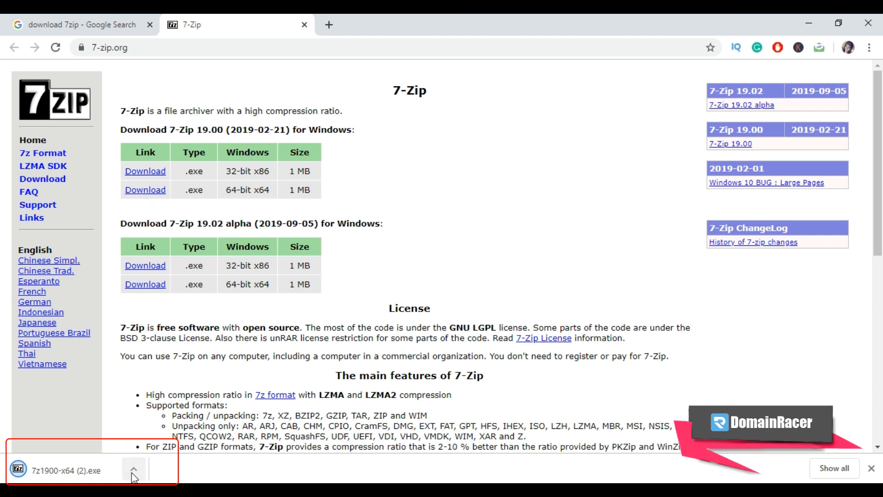
Step: Run the 7-Zip 19.00 x64 installer, install to the default folder, and close setup
{"action": "left_click", "coordinate": [133, 469]}
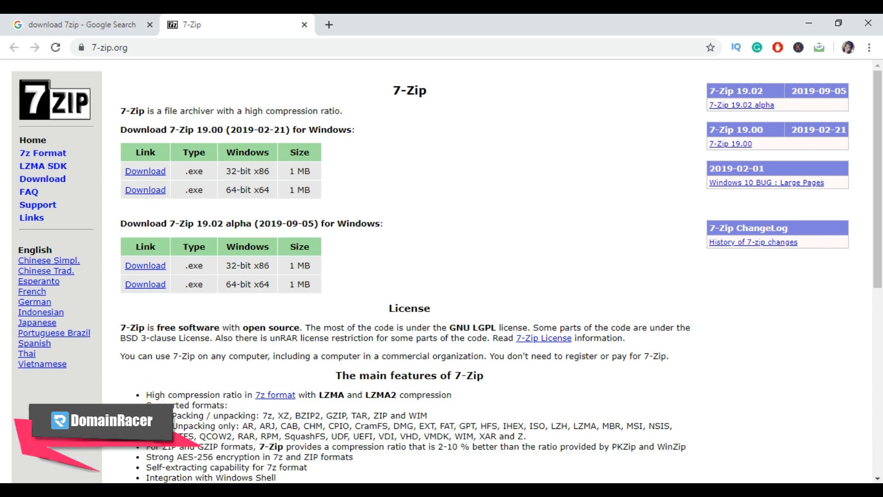
{"action": "left_click", "coordinate": [146, 189]}
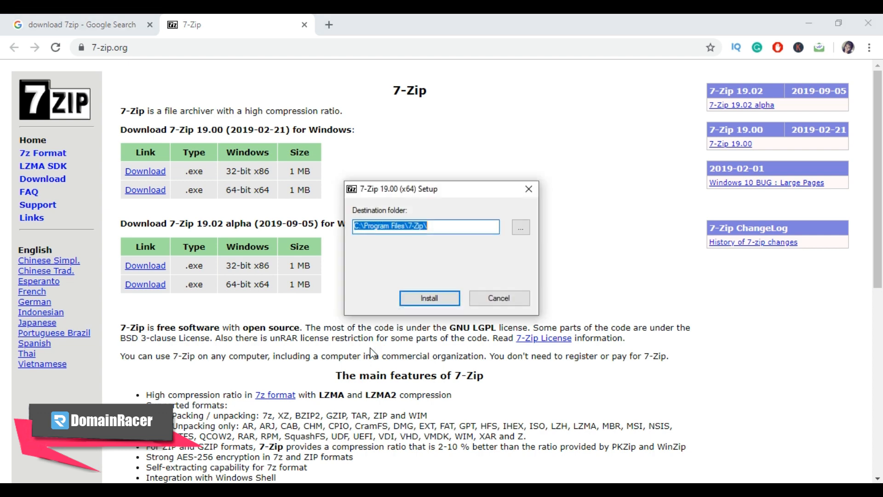
{"action": "left_click", "coordinate": [428, 298]}
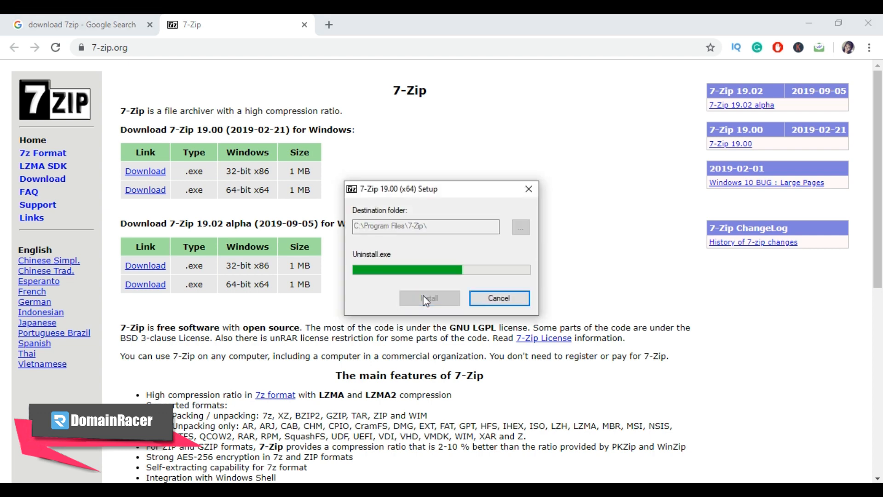
{"action": "left_click", "coordinate": [429, 298]}
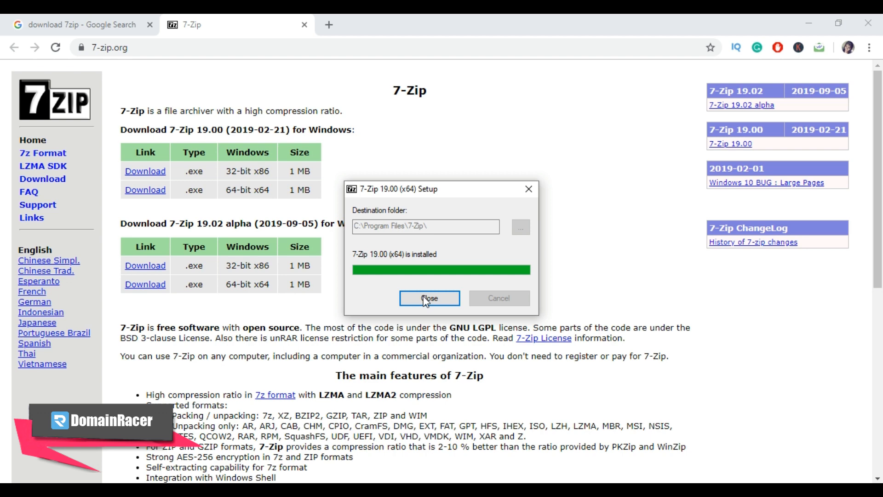
{"action": "left_click", "coordinate": [429, 298]}
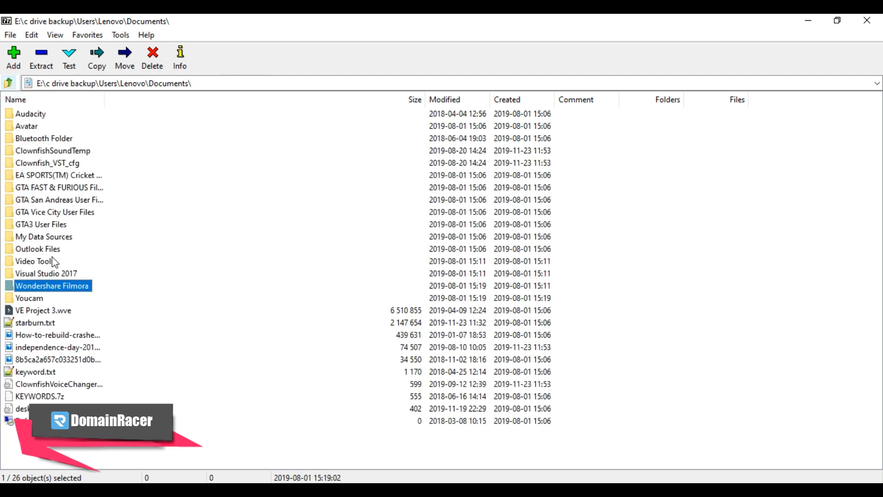
Step: Navigate into Wondershare Filmora, then its UserSource subfolder
{"action": "double_click", "coordinate": [53, 286]}
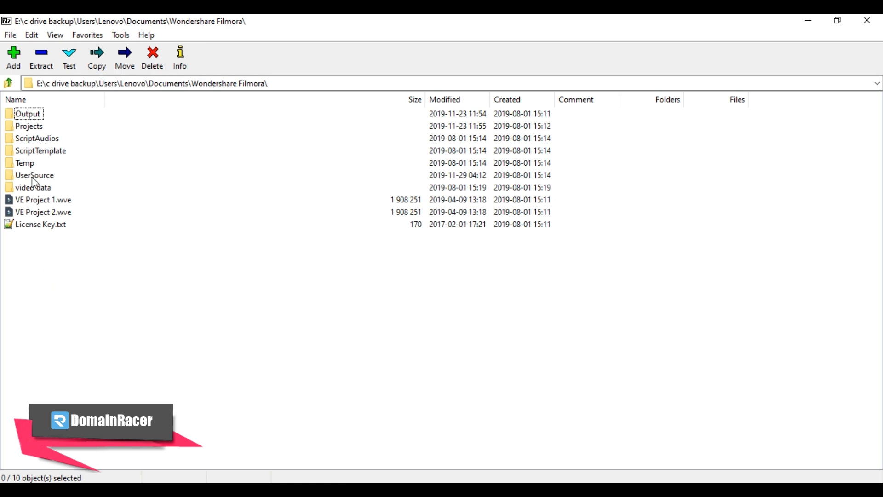
{"action": "double_click", "coordinate": [34, 175]}
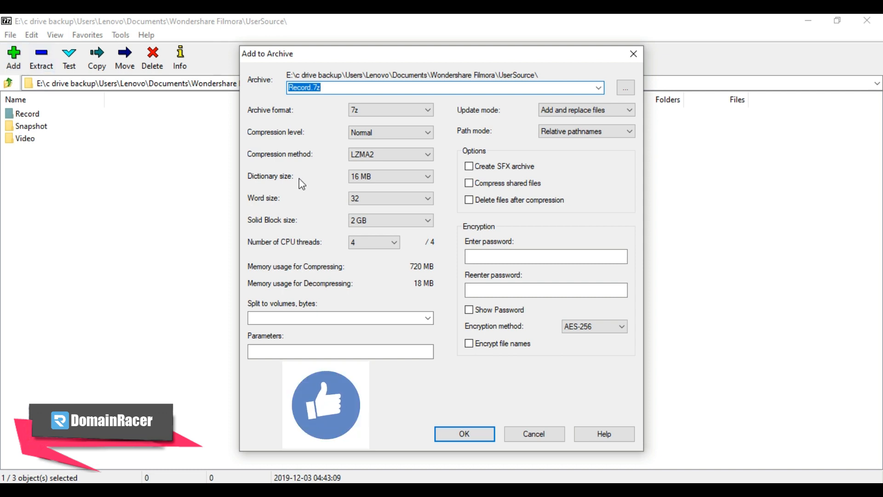
{"action": "mouse_move", "coordinate": [344, 186]}
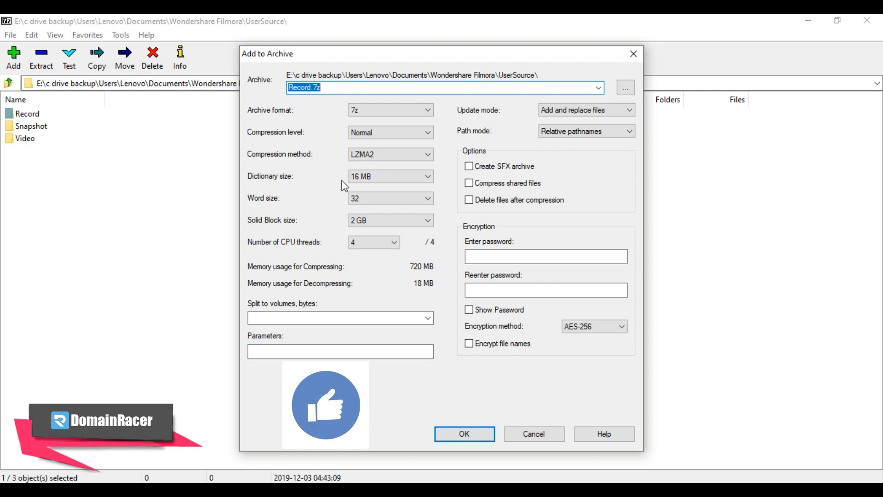
{"action": "mouse_move", "coordinate": [263, 86]}
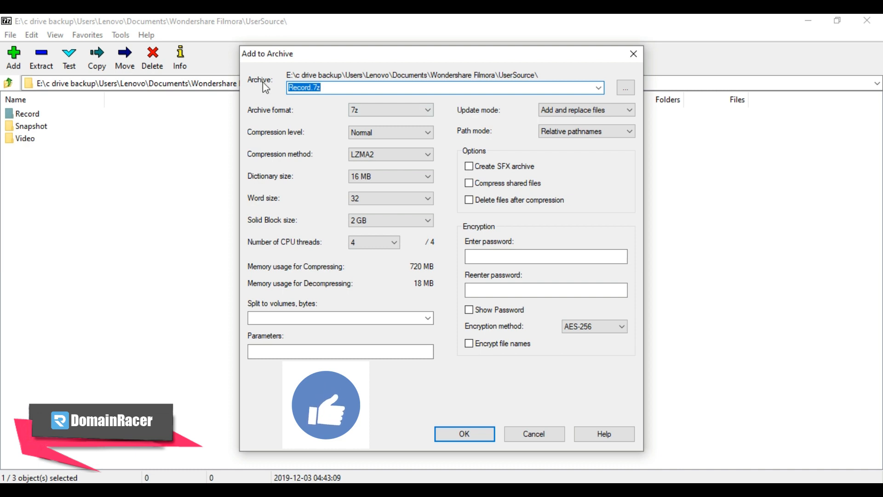
{"action": "left_click", "coordinate": [338, 88]}
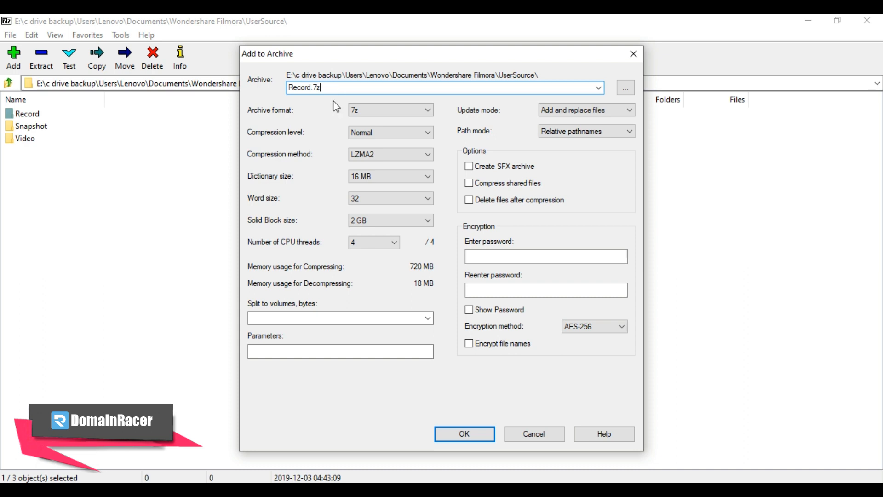
{"action": "mouse_move", "coordinate": [291, 116]}
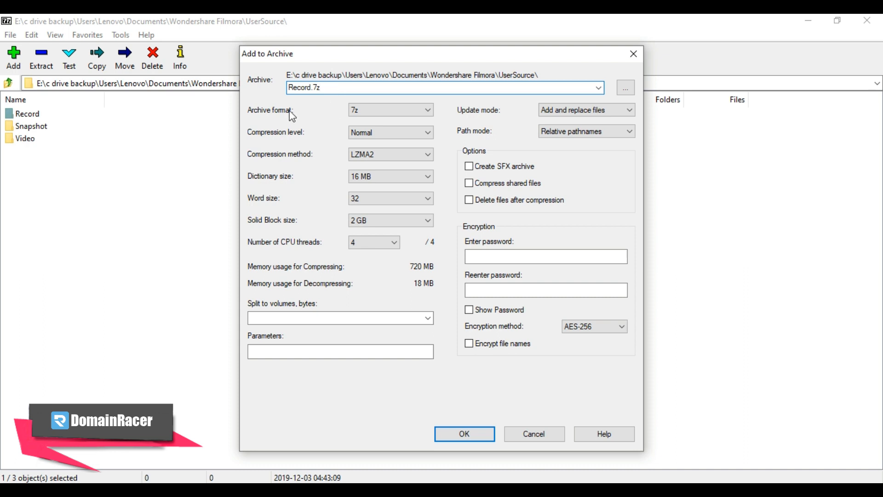
{"action": "left_click", "coordinate": [427, 110]}
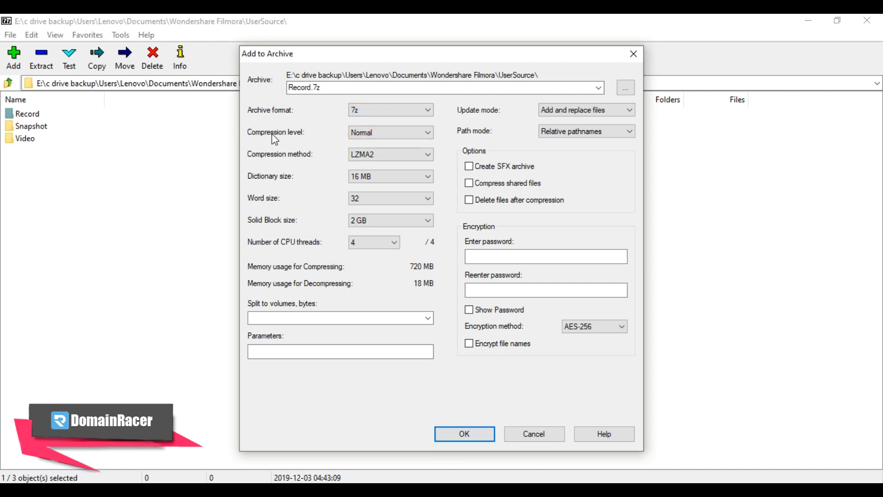
{"action": "mouse_move", "coordinate": [298, 142]}
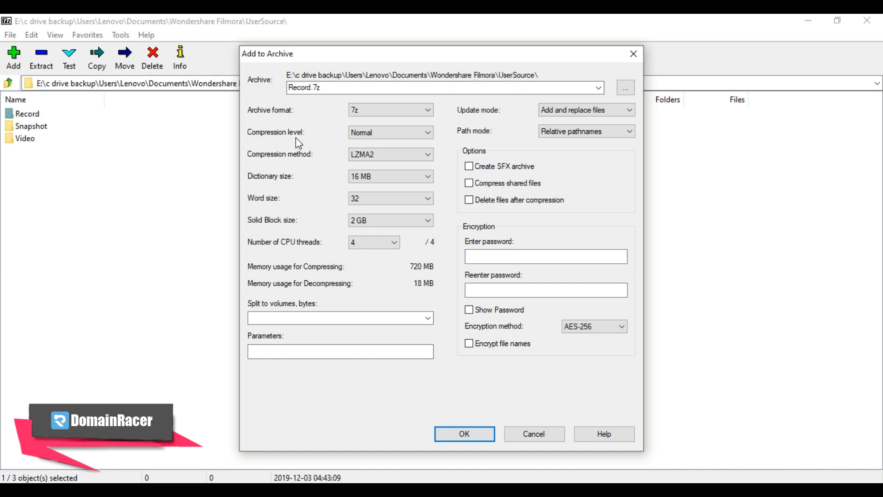
{"action": "left_click", "coordinate": [391, 132]}
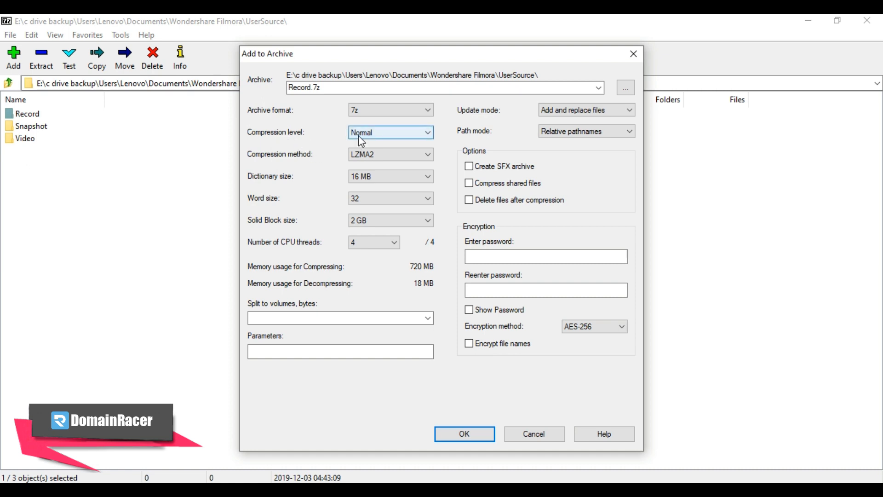
{"action": "mouse_move", "coordinate": [367, 141]}
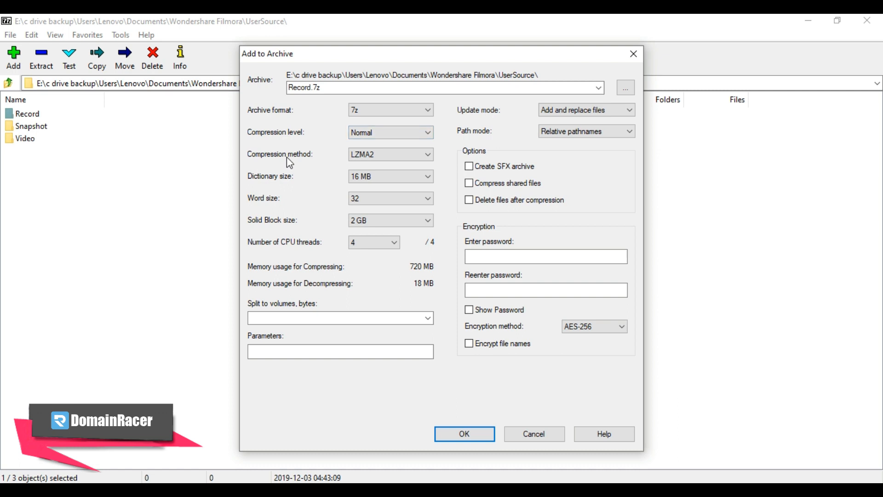
{"action": "left_click", "coordinate": [389, 153]}
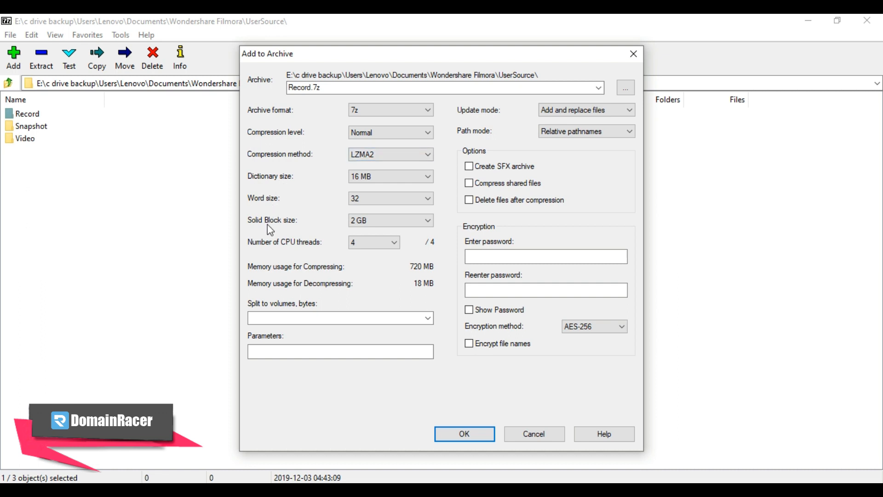
{"action": "mouse_move", "coordinate": [270, 232]}
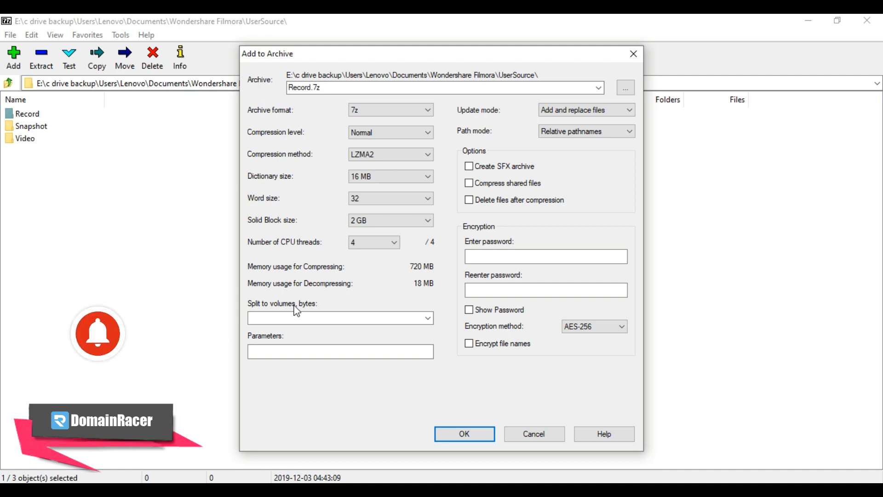
{"action": "mouse_move", "coordinate": [333, 303]}
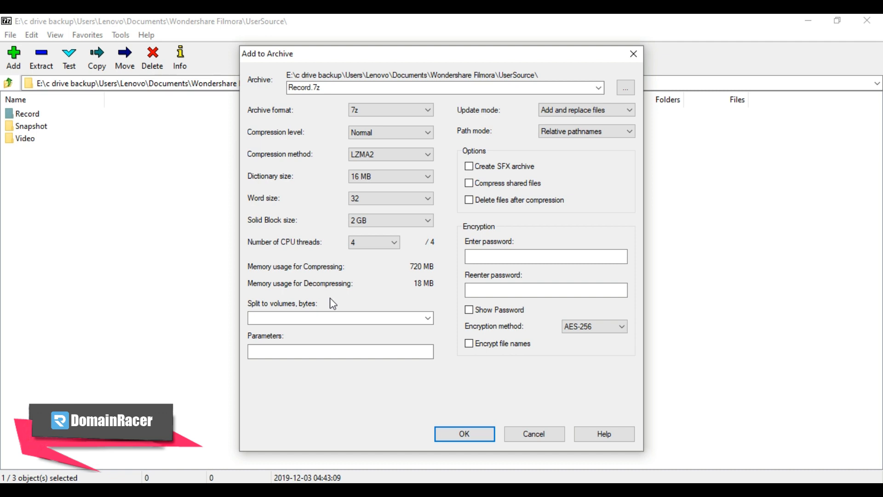
{"action": "left_click", "coordinate": [545, 257]}
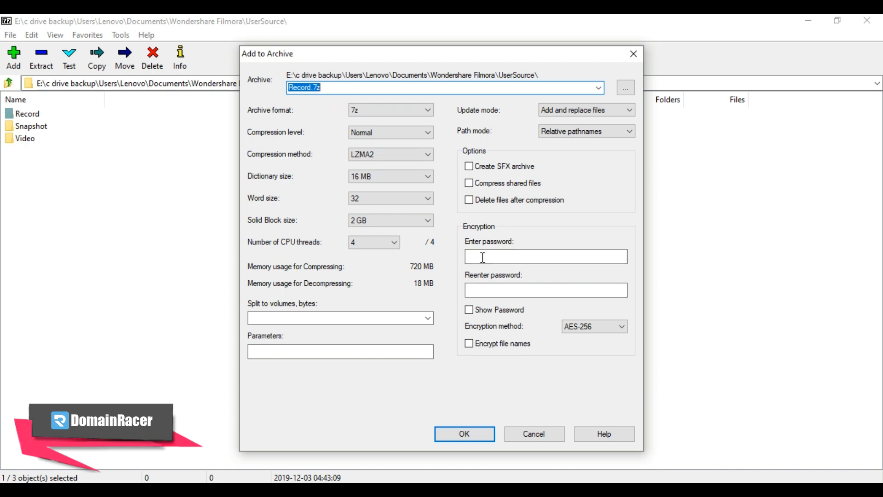
{"action": "left_click", "coordinate": [545, 256]}
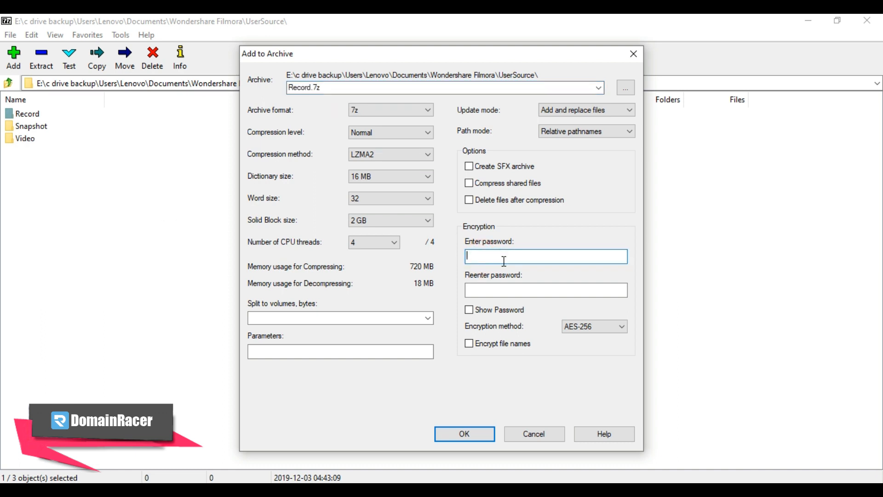
{"action": "mouse_move", "coordinate": [485, 255]}
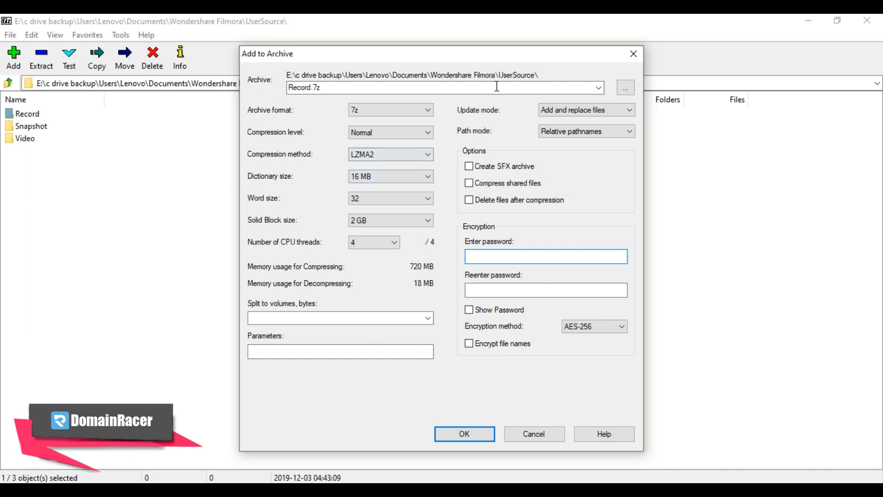
{"action": "mouse_move", "coordinate": [468, 223]}
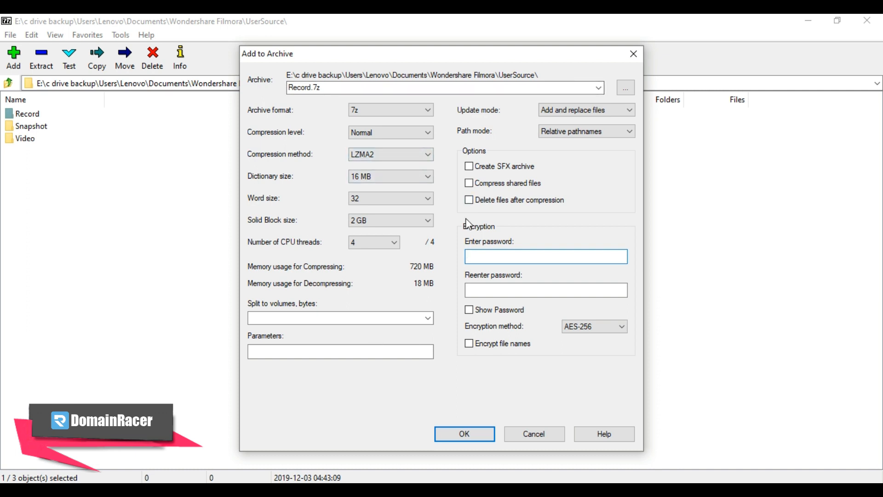
{"action": "left_click", "coordinate": [545, 255]}
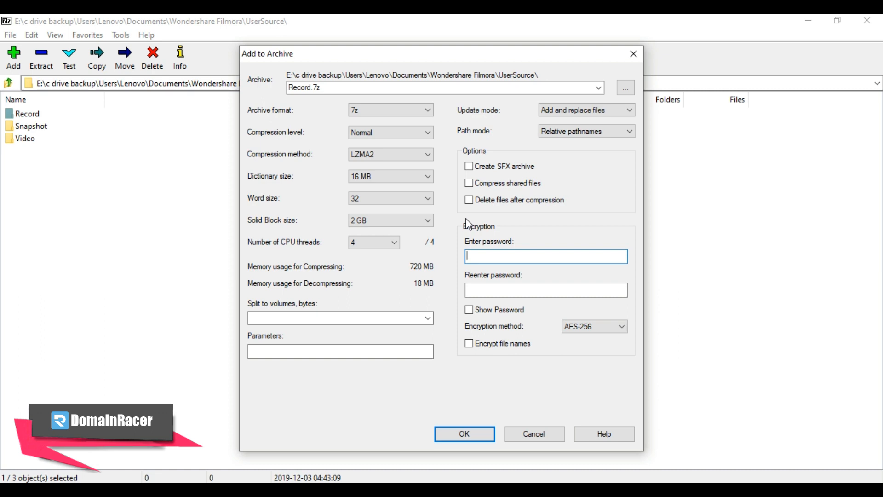
{"action": "left_click", "coordinate": [464, 433]}
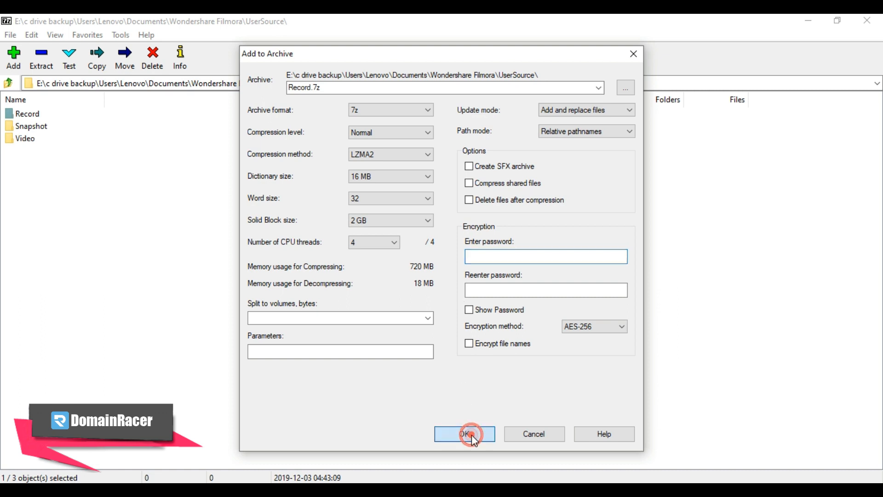
Step: Confirm the Add to Archive dialog and let Record.7z finish compressing
{"action": "left_click", "coordinate": [464, 434]}
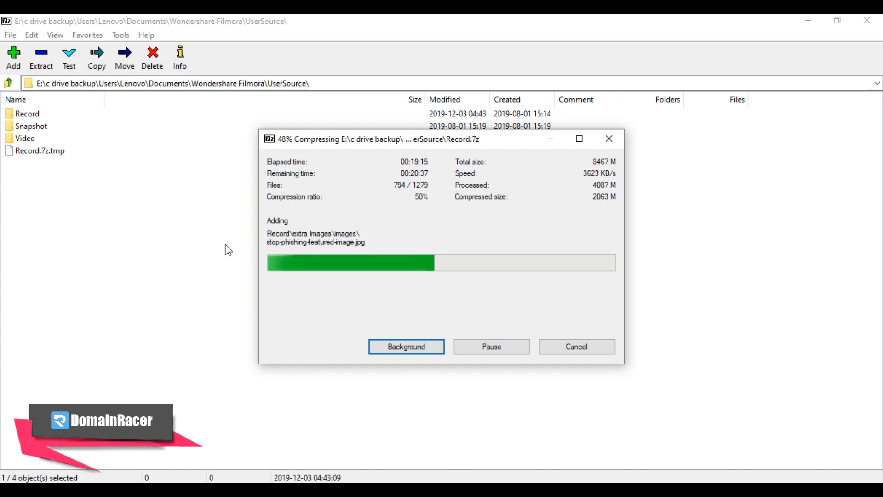
{"action": "left_click", "coordinate": [405, 346]}
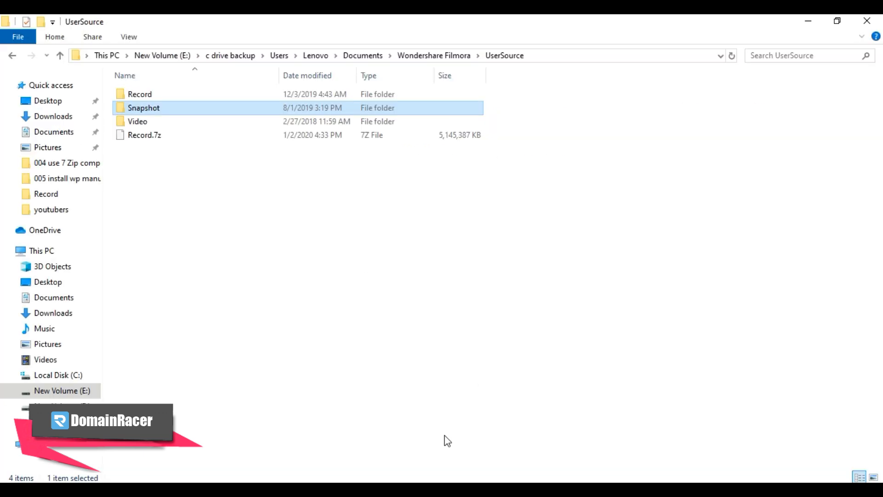
Step: Select the Record folder to compare its 8.26 GB size with Record.7z
{"action": "left_click", "coordinate": [139, 94]}
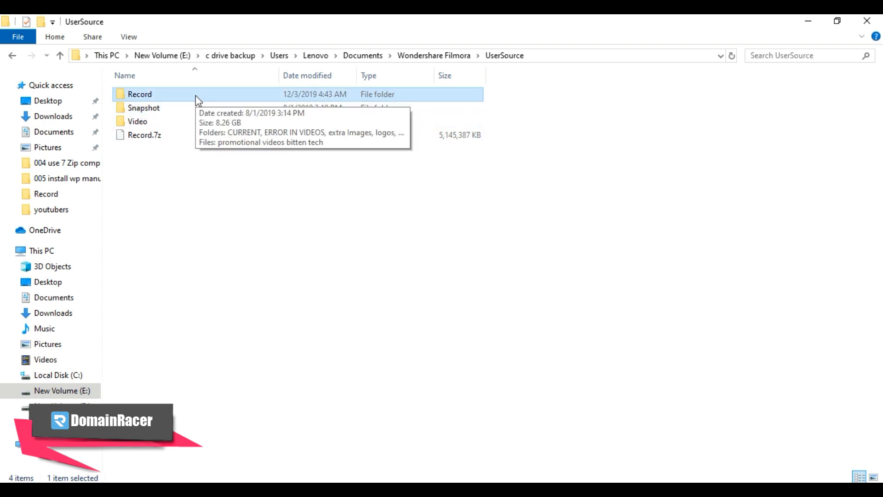
{"action": "mouse_move", "coordinate": [187, 123]}
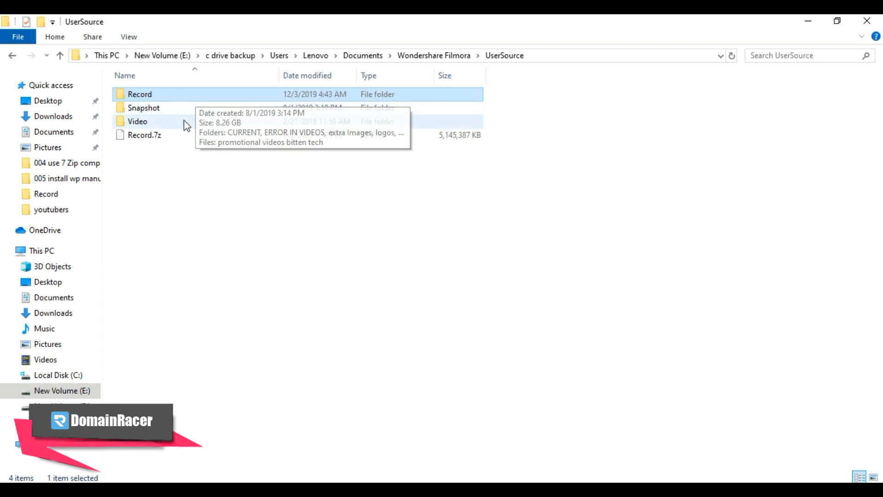
{"action": "mouse_move", "coordinate": [176, 138]}
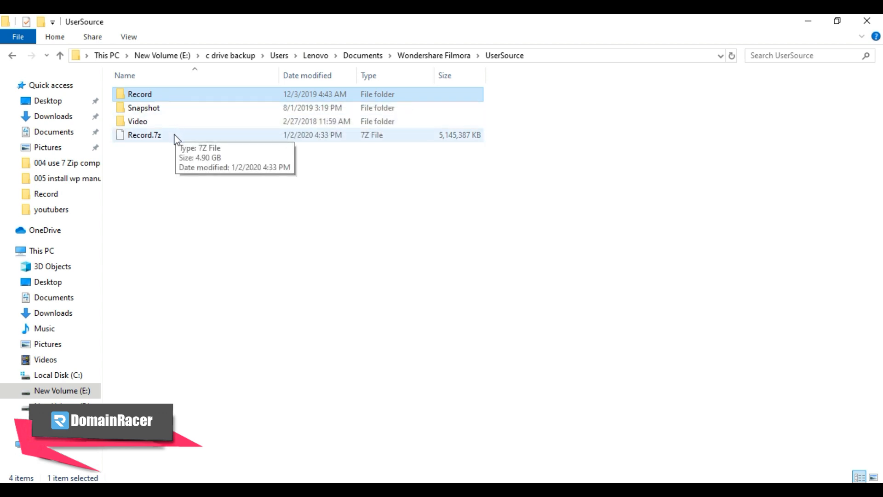
{"action": "mouse_move", "coordinate": [197, 162]}
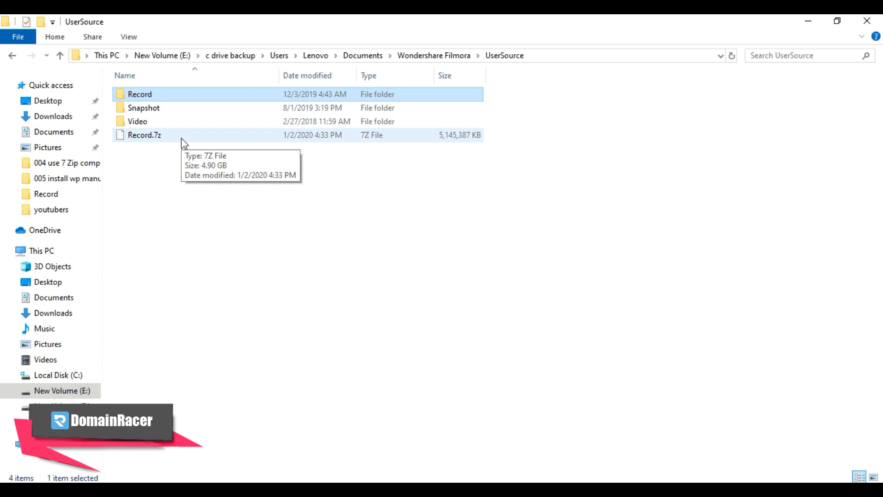
{"action": "left_click", "coordinate": [144, 135]}
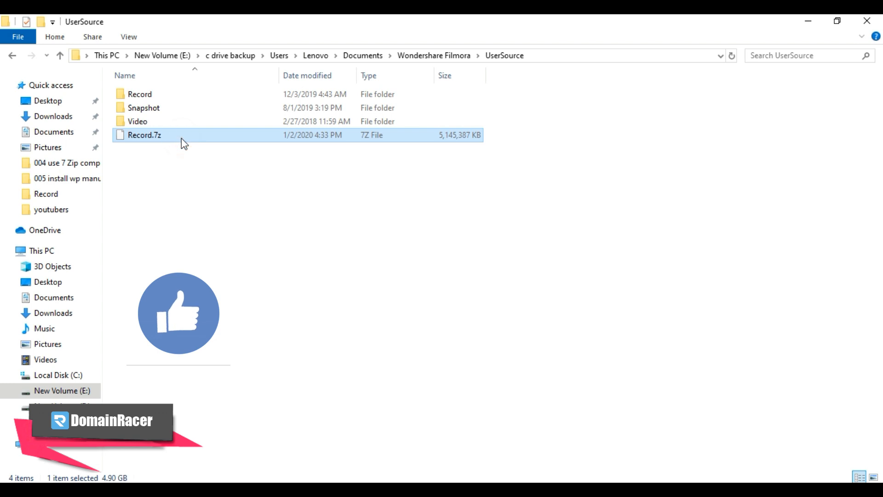
{"action": "right_click", "coordinate": [144, 135]}
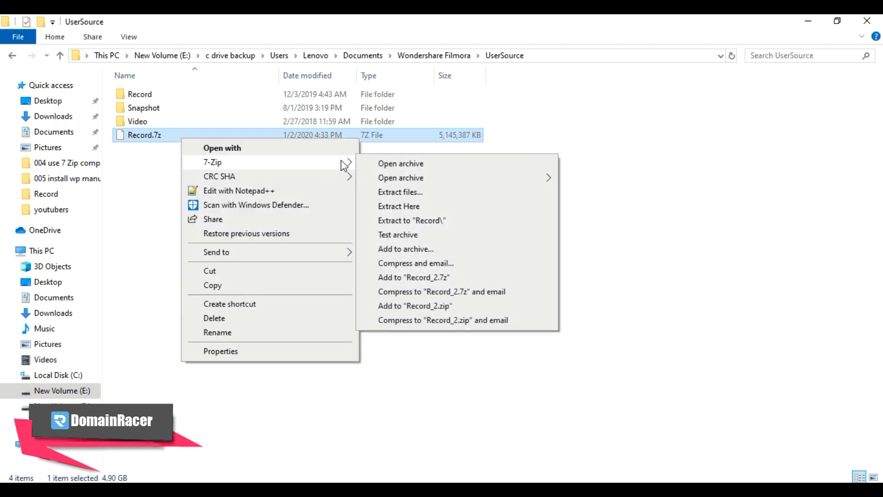
{"action": "mouse_move", "coordinate": [420, 208]}
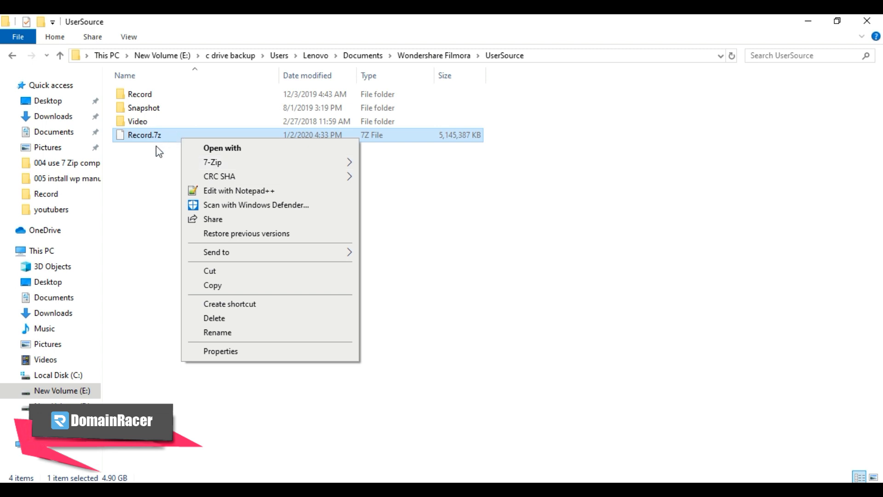
{"action": "left_click", "coordinate": [146, 166]}
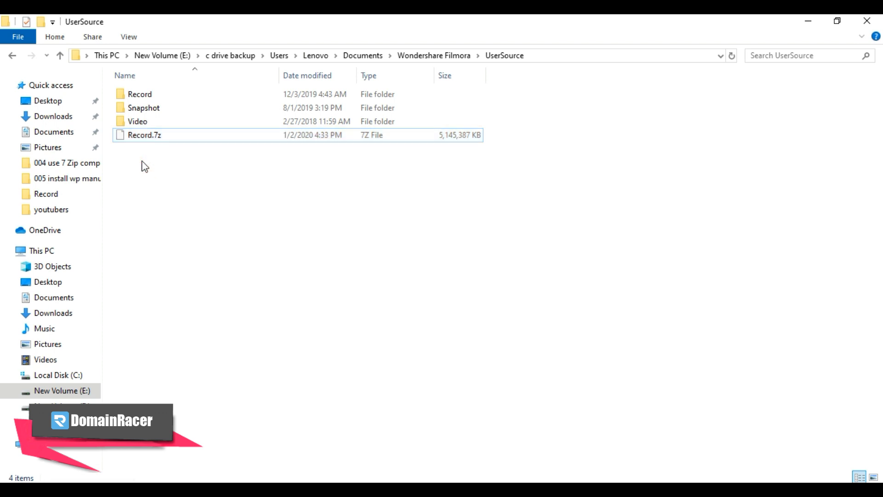